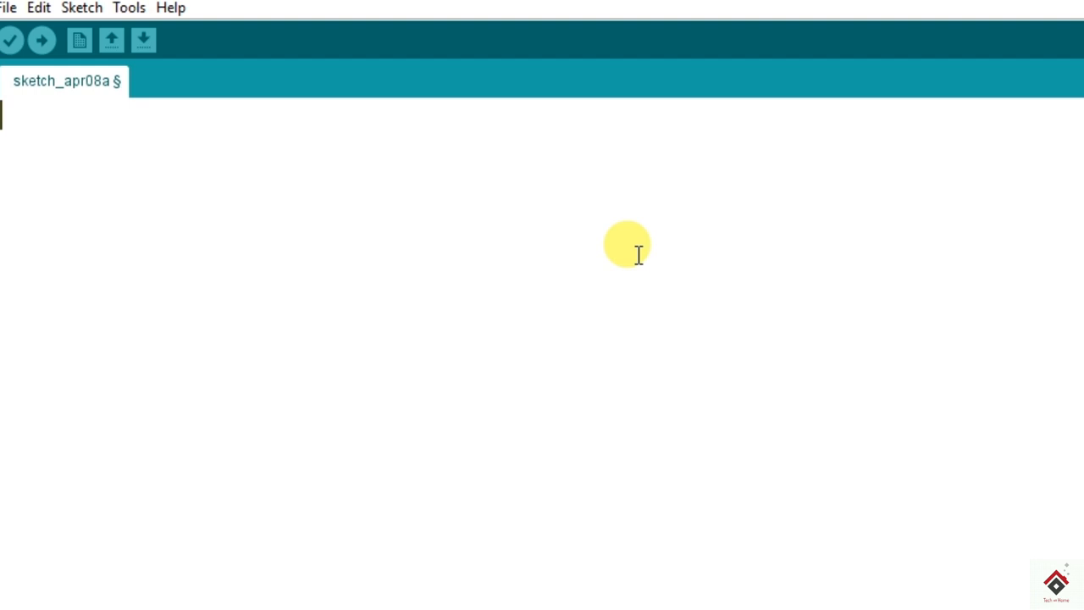
- Declare int x_pin = A0, int y_pin = A1 and int sw_pin = 2 at the top of the sketch
text(int x_pin =)
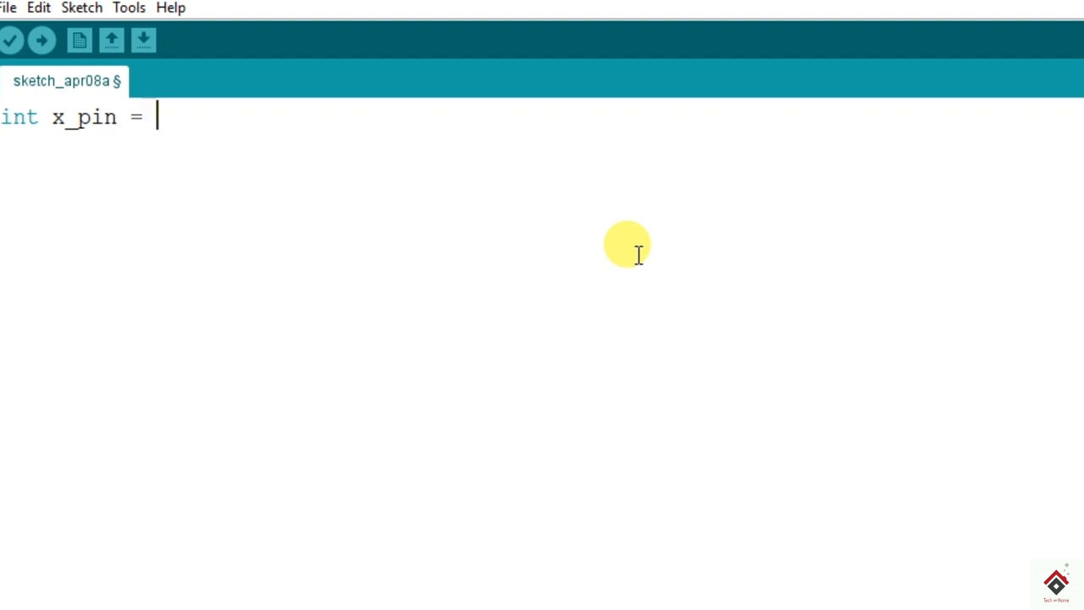
text(A0;)
text(int y_pin = A)
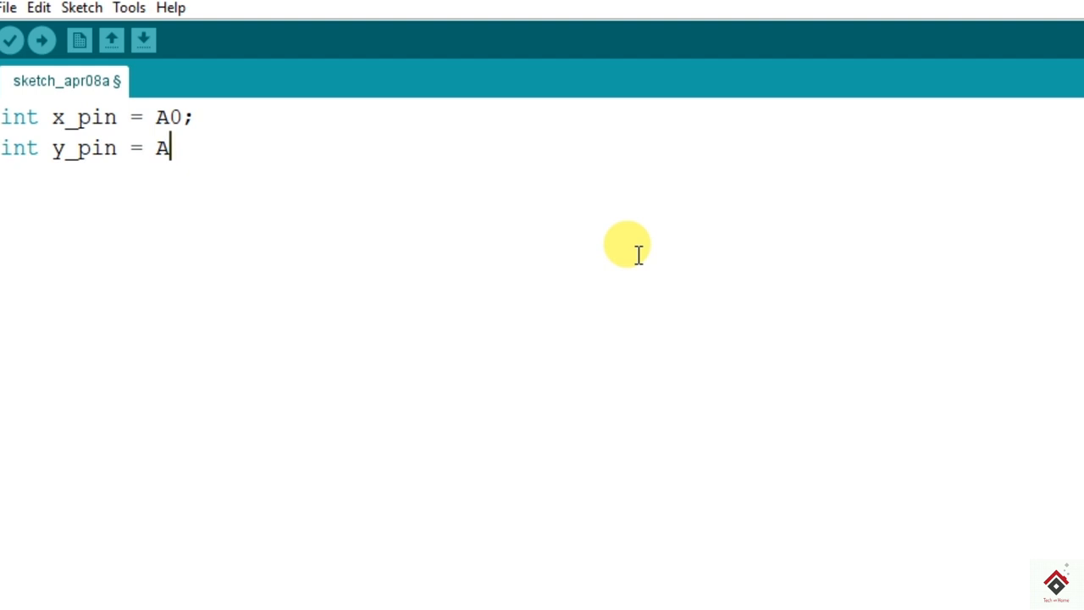
text(1;)
text(int sw_pin = 2)
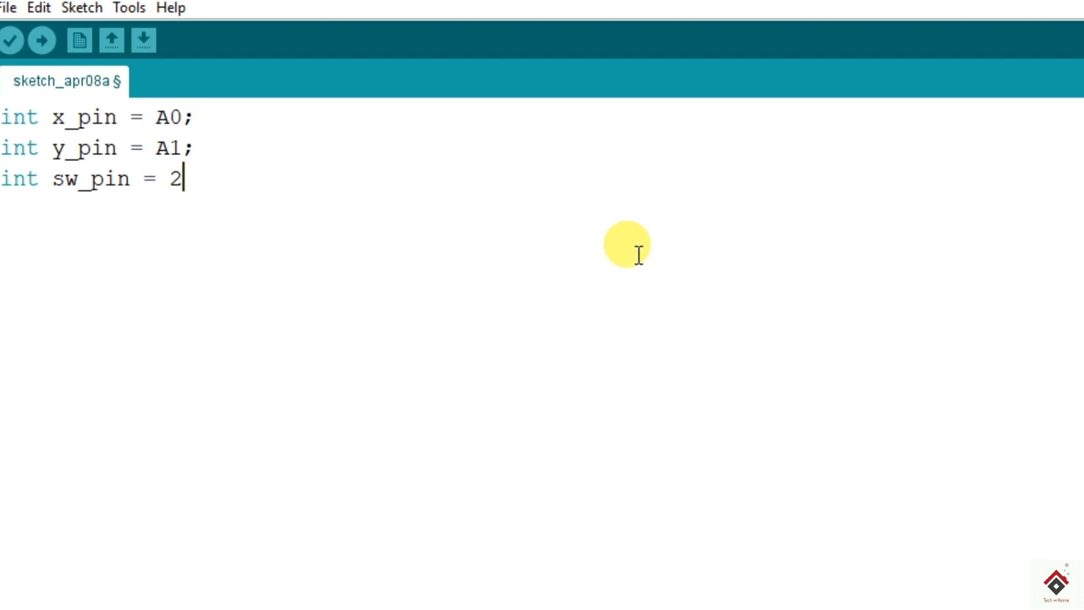
text(;)
text(void setup()
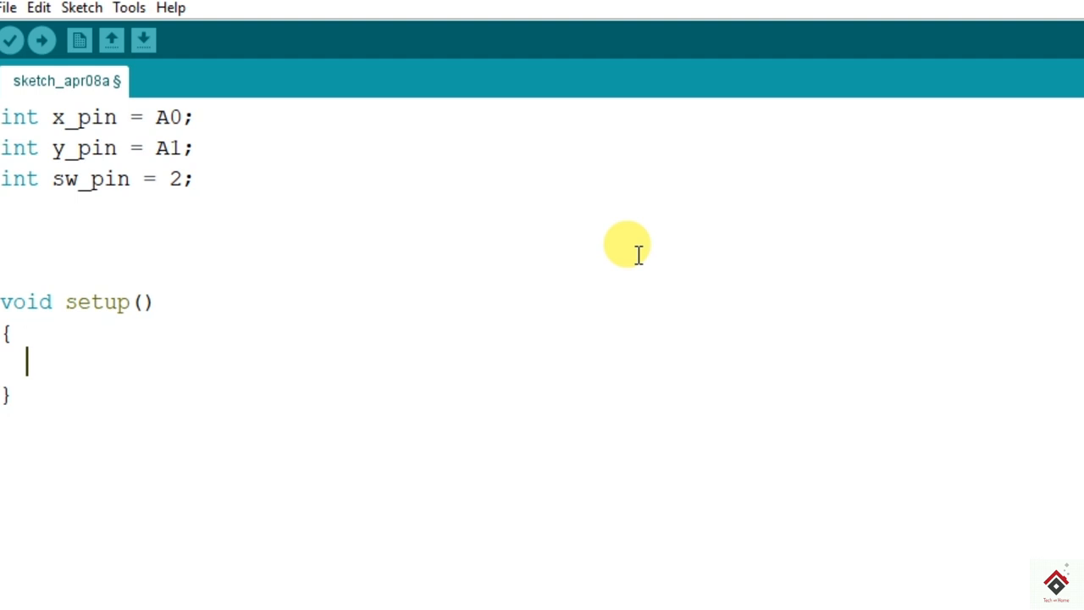
- Write setup() with pinMode(A0, INPUT), pinMode(A1, INPUT) and pinMode(2, INPUT)
text(pinMode)
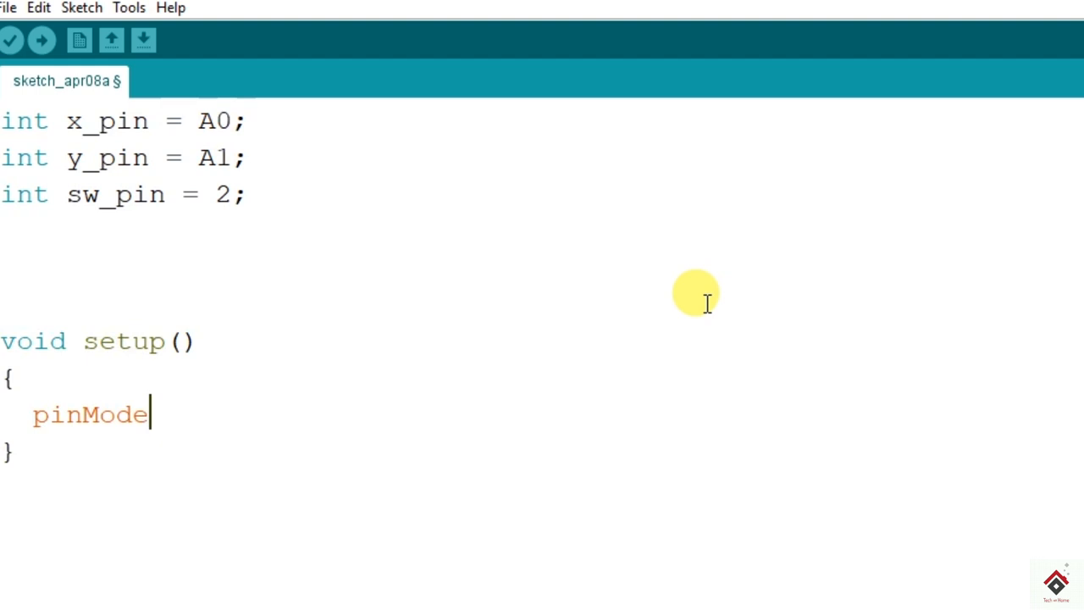
text((A0, INPUT);)
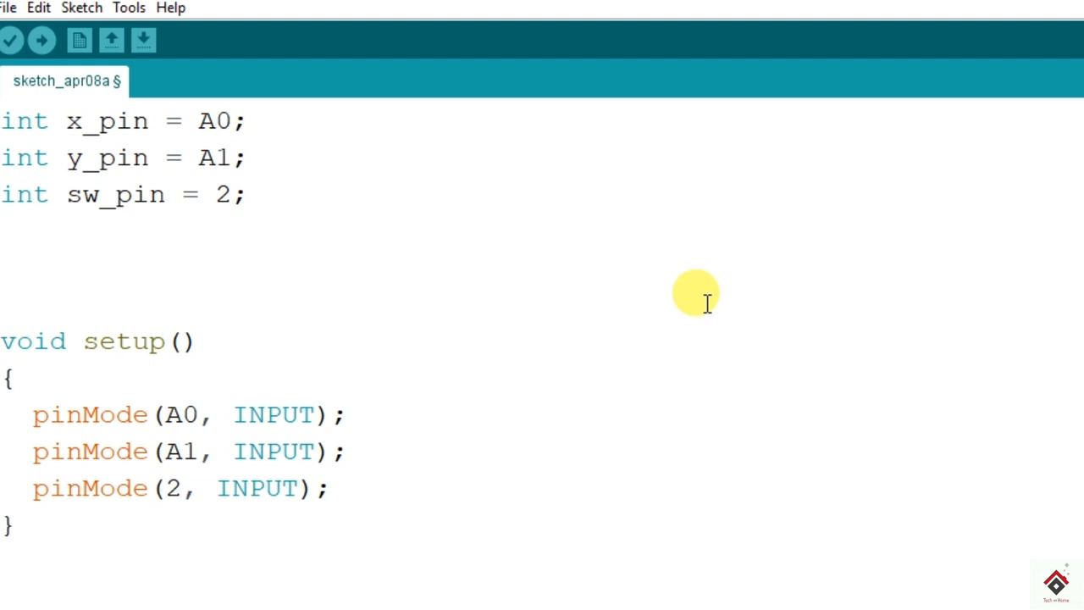
scroll(down, 3)
text(void loop()
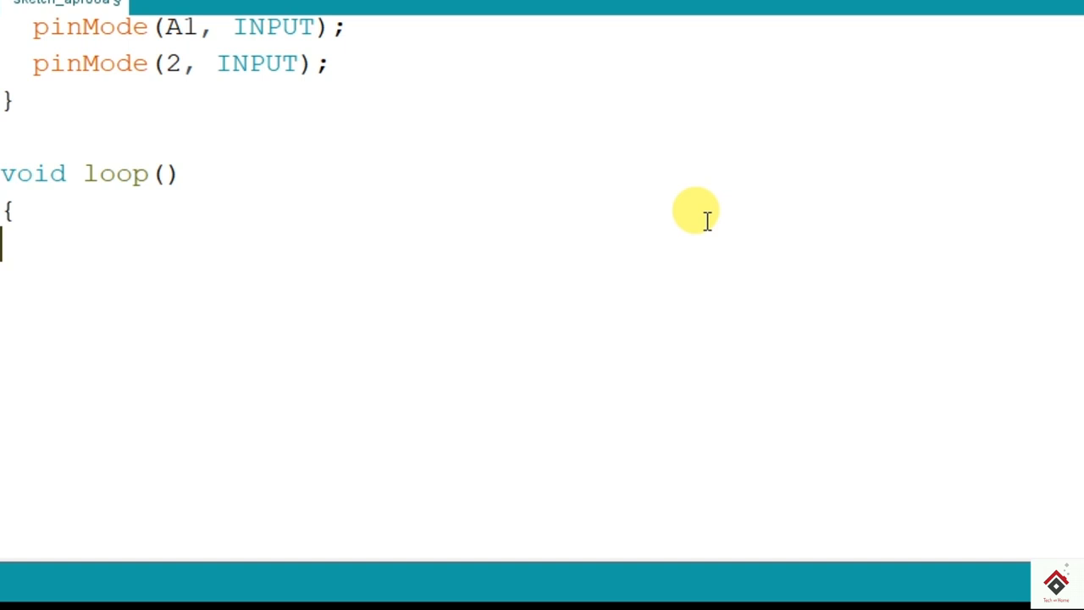
- In loop(), read x_data = analogRead(A0), y_data = analogRead(A1) and sw_data = digitalRead(2)
text(int)
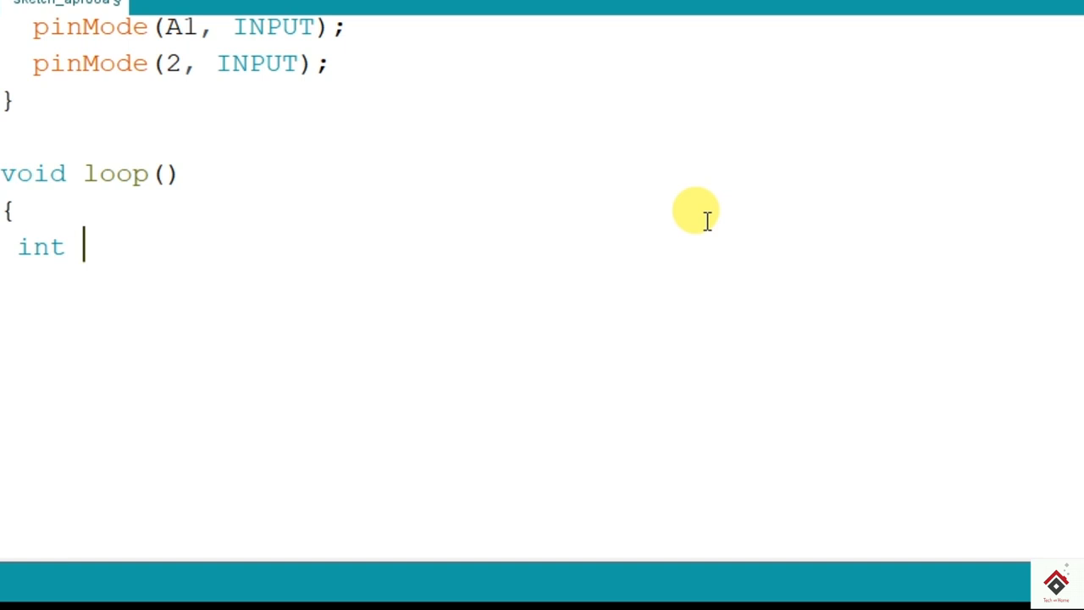
text(x_data =)
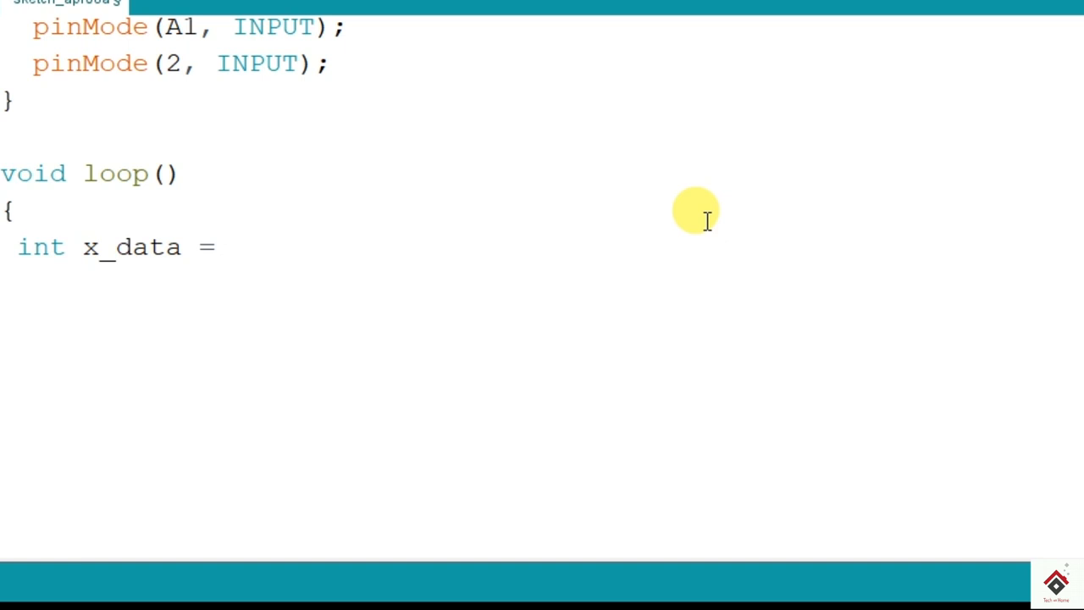
text(analogRead(A0);)
text(int y_)
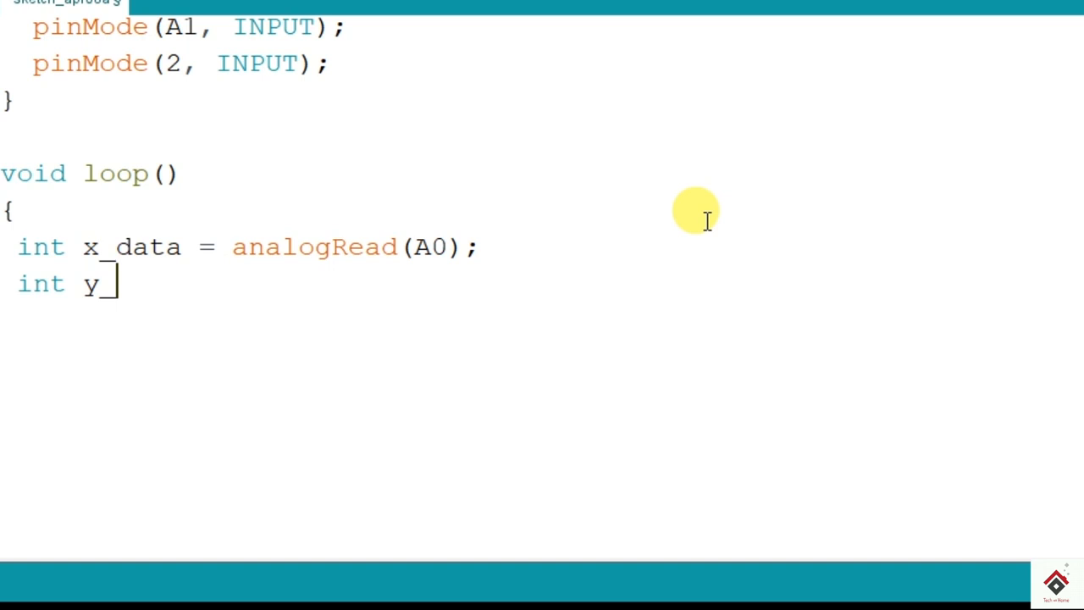
text(data = analogRead(A1);)
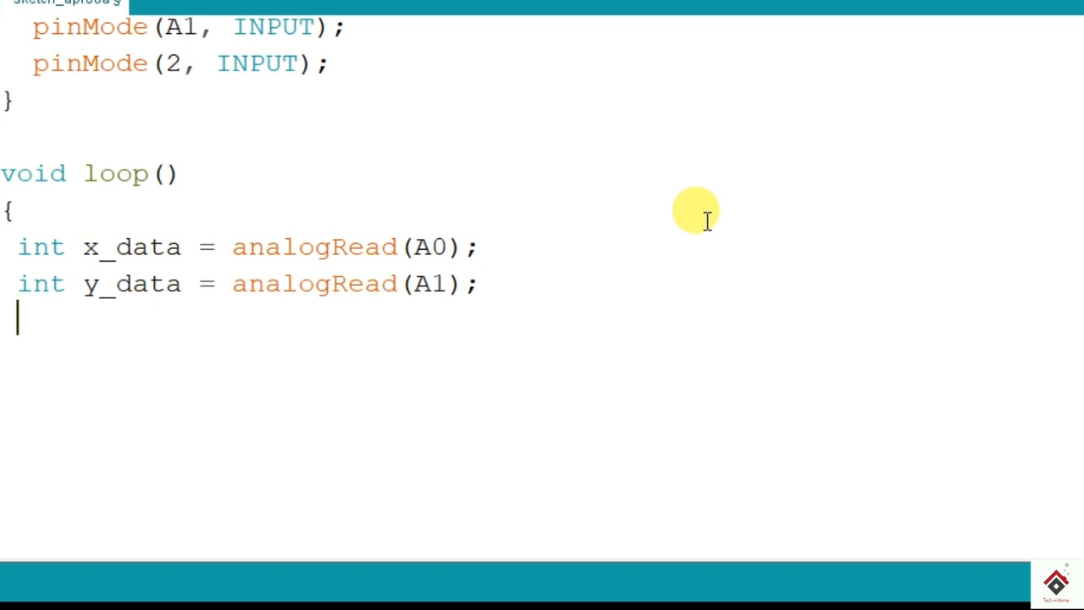
text(int sw_data = digitalRead(2);)
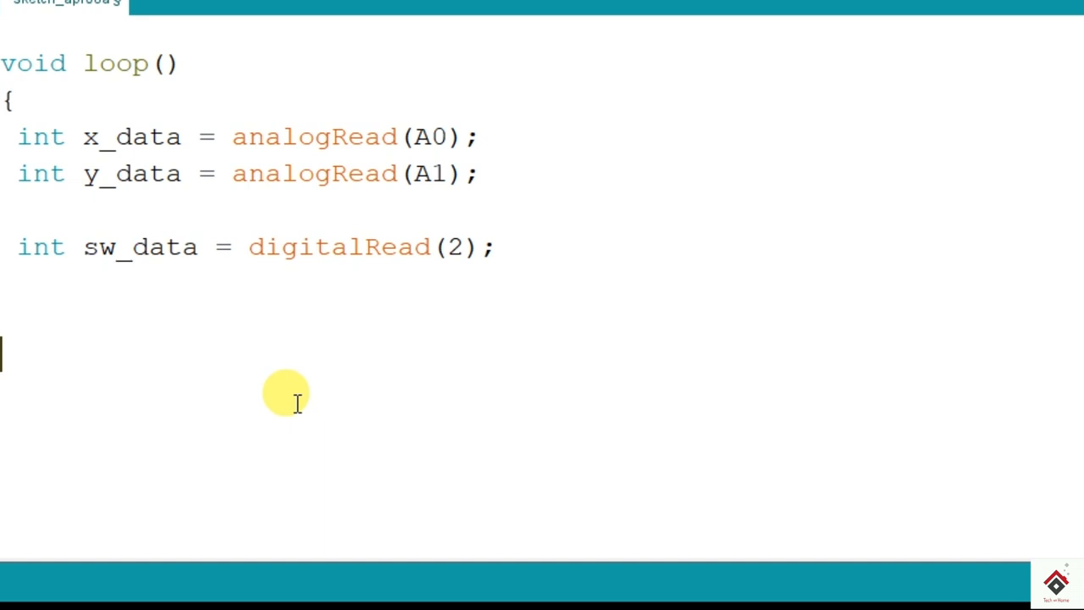
mouse_move(633, 376)
text(Serial)
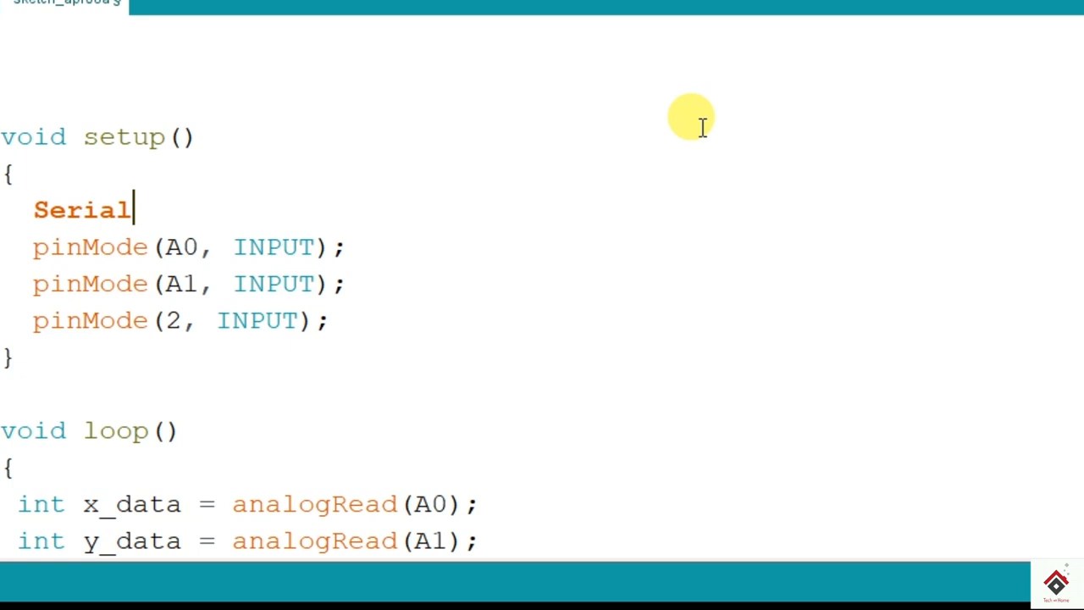
- Add Serial.begin(9600) in setup() and print x_data in loop() followed by a delay
text(.begin(9600))
text(Serial.print(x_data);)
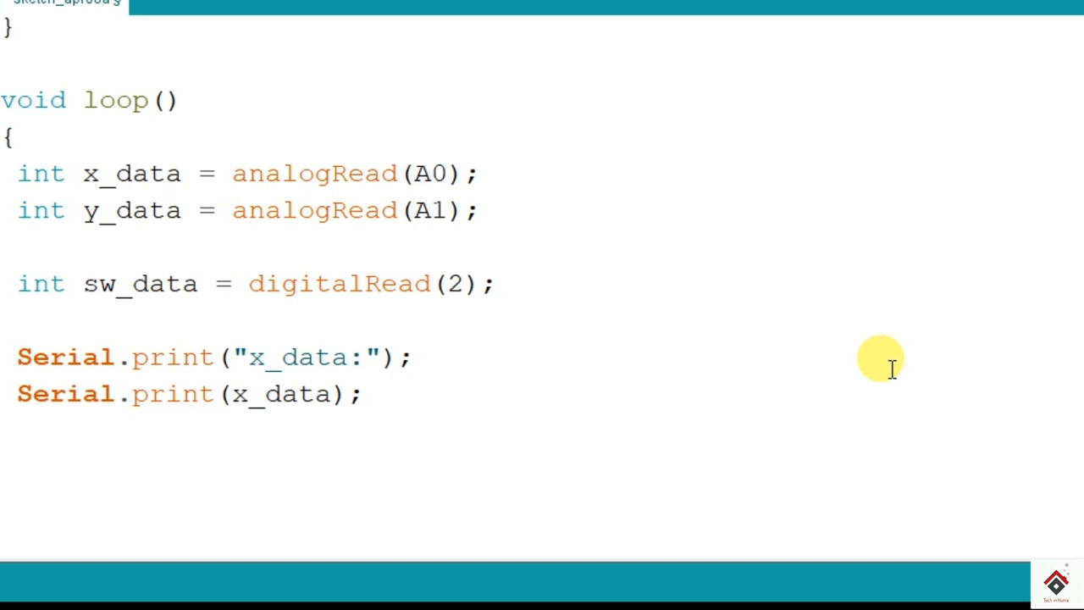
text(delay(111))
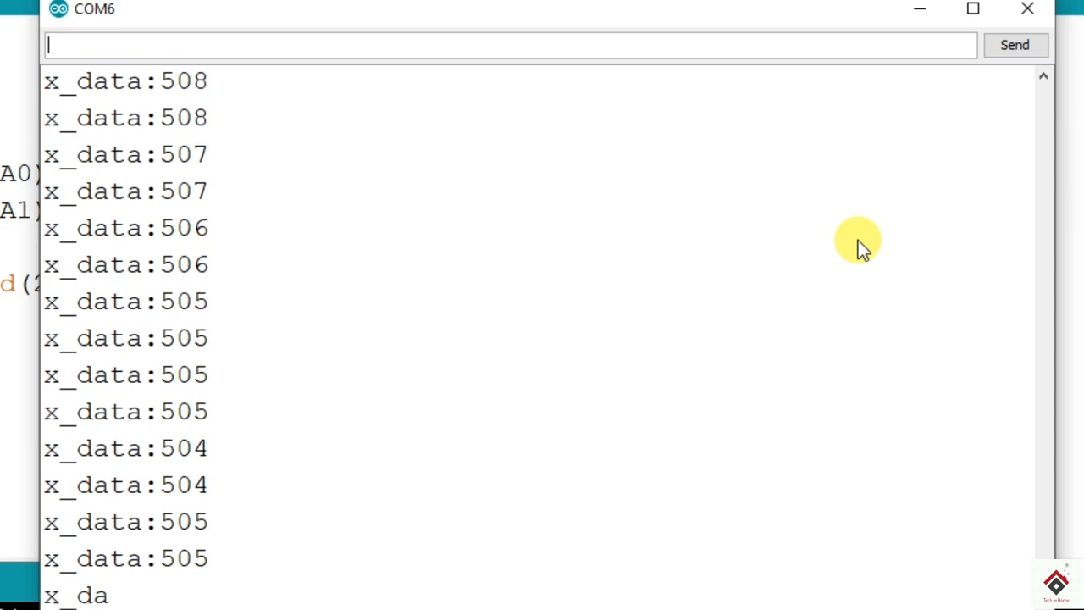
mouse_move(1026, 10)
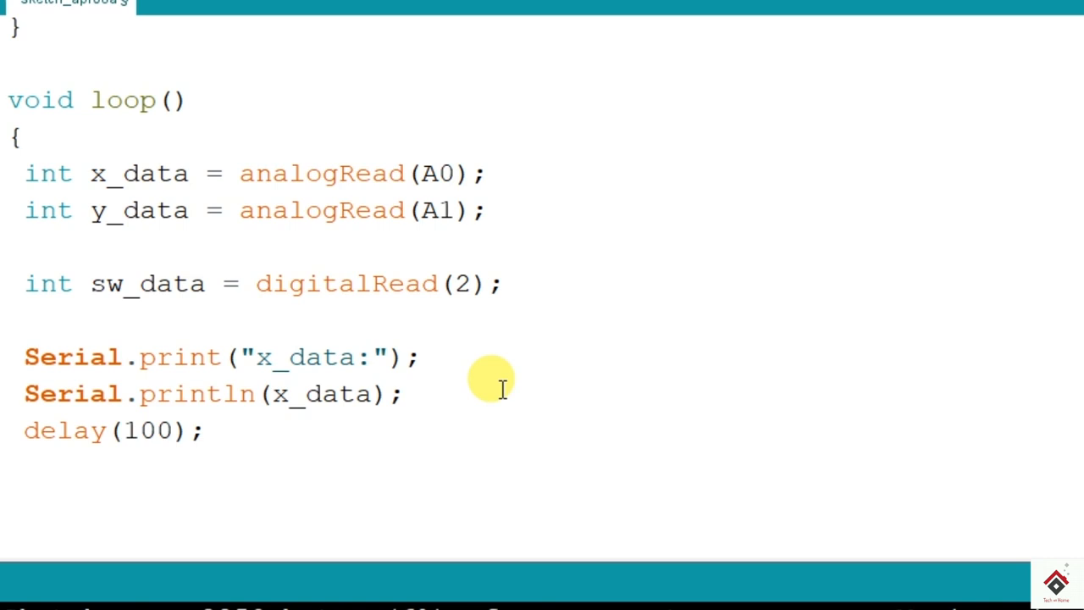
- Add Serial.print("\t") and a labelled y_data print after the x_data value
text(Serial.print("\t");)
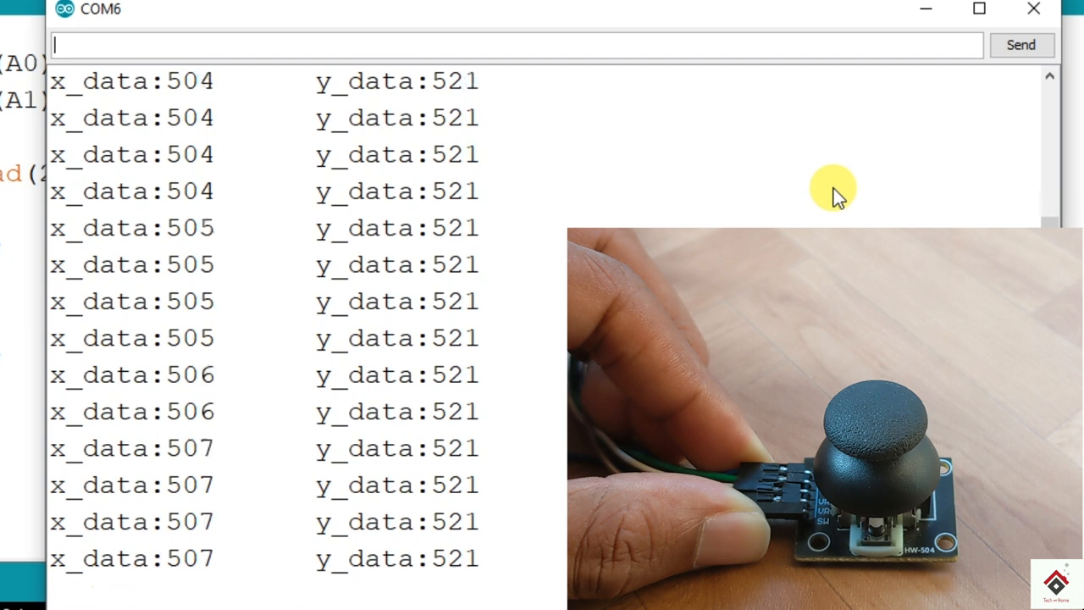
mouse_move(319, 365)
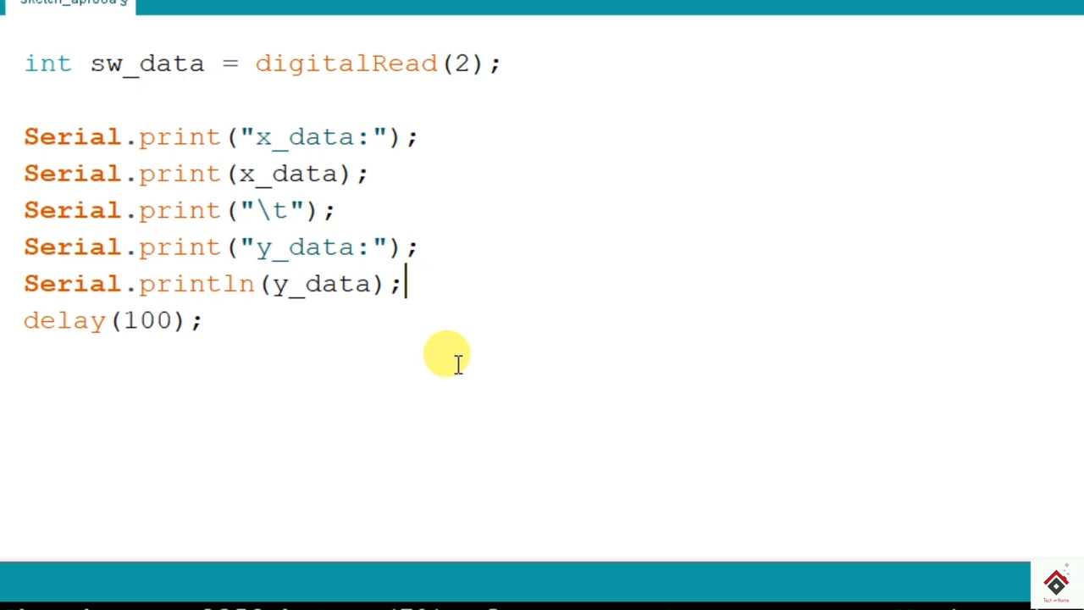
- Write Serial.print("y_data:") so y prints labelled on the same tab-separated line as x
text(Serial.print("y_data:");)
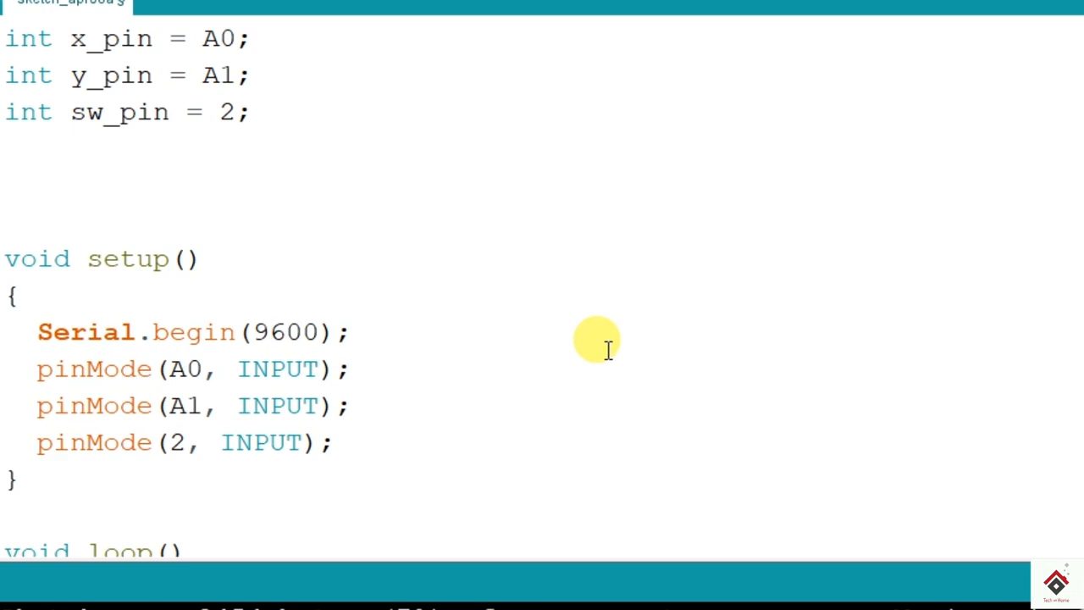
- Add digitalWrite(2, HIGH) after the pinMode lines in setup() to pull the switch pin high
scroll(down, 3)
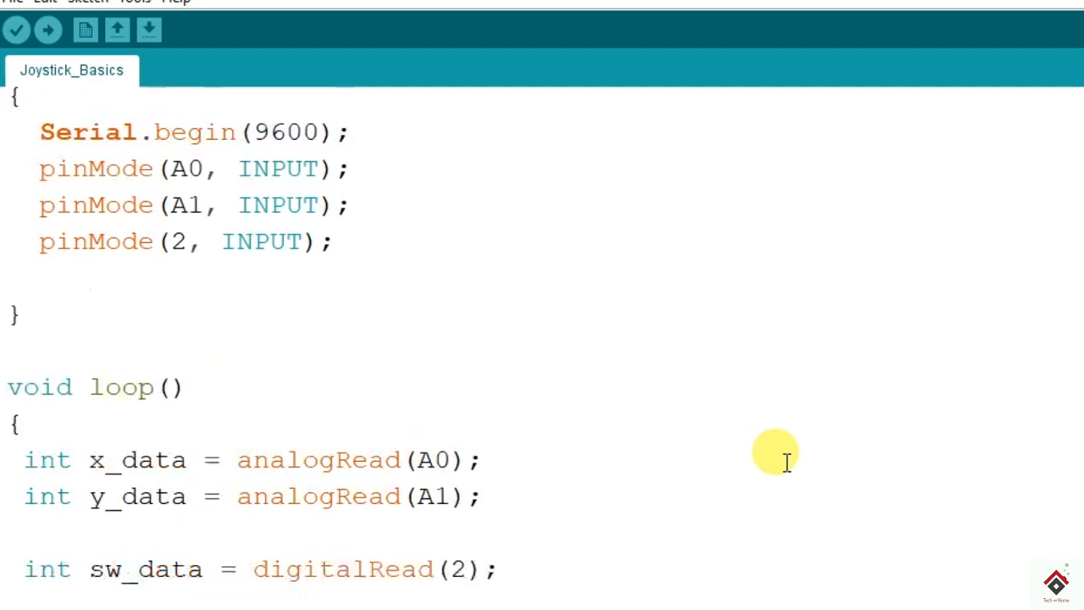
text(digitalWrite(2, HIGH);)
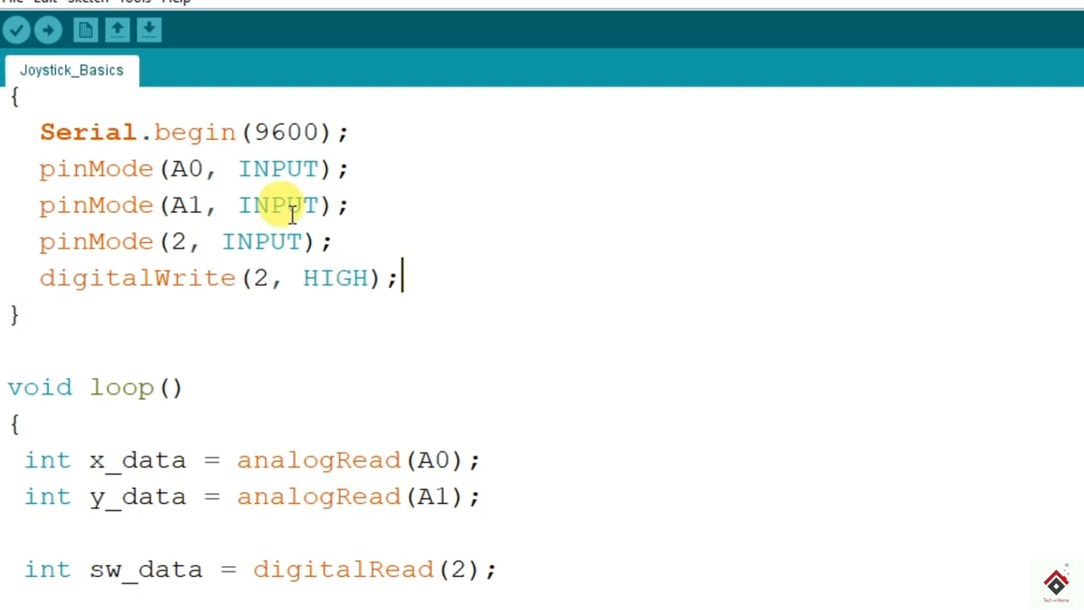
click(156, 31)
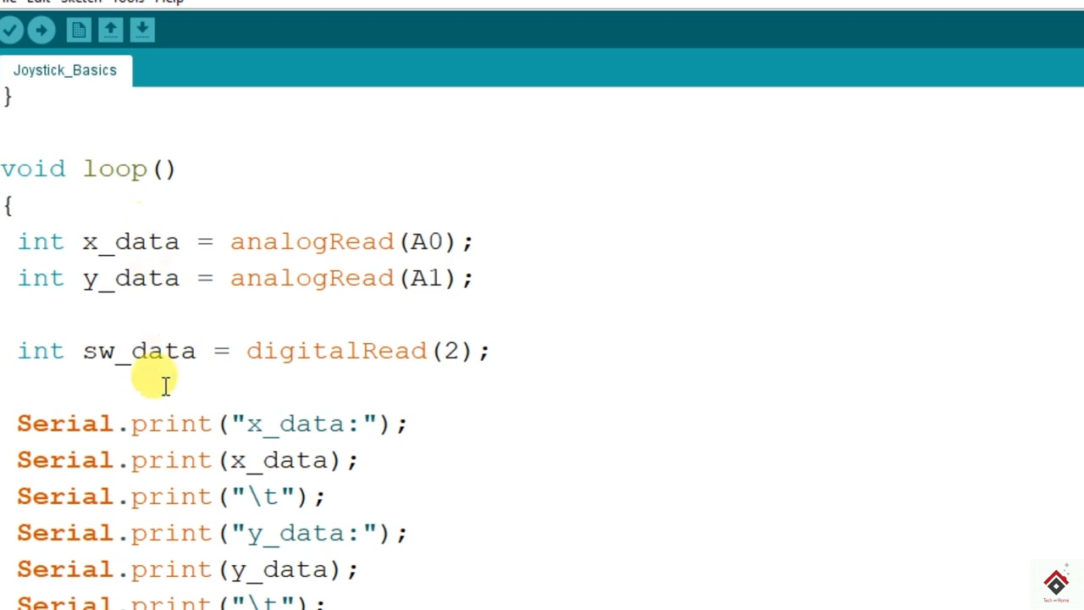
mouse_move(572, 396)
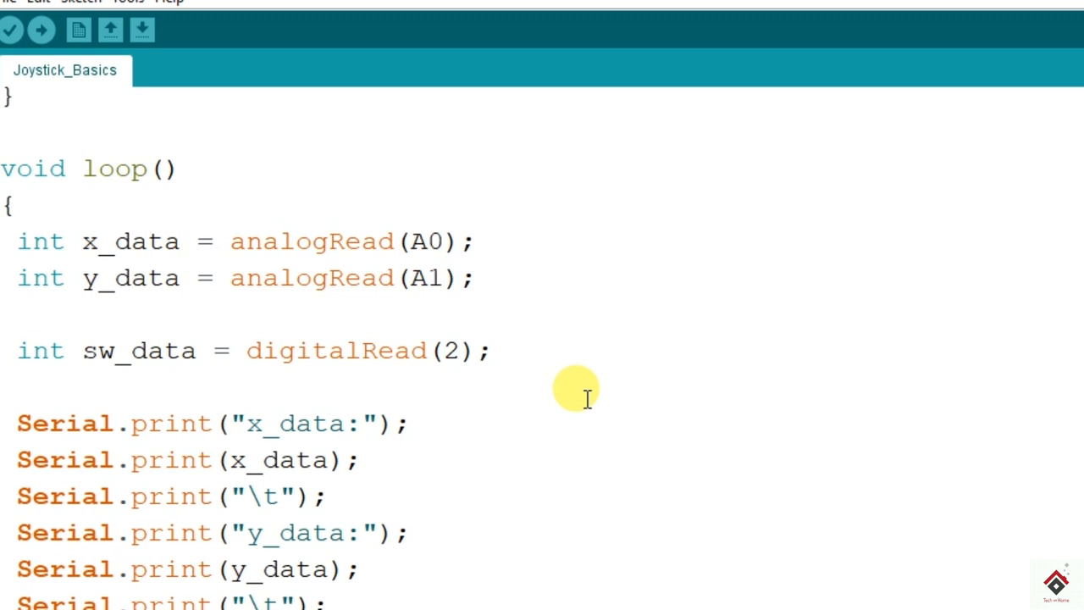